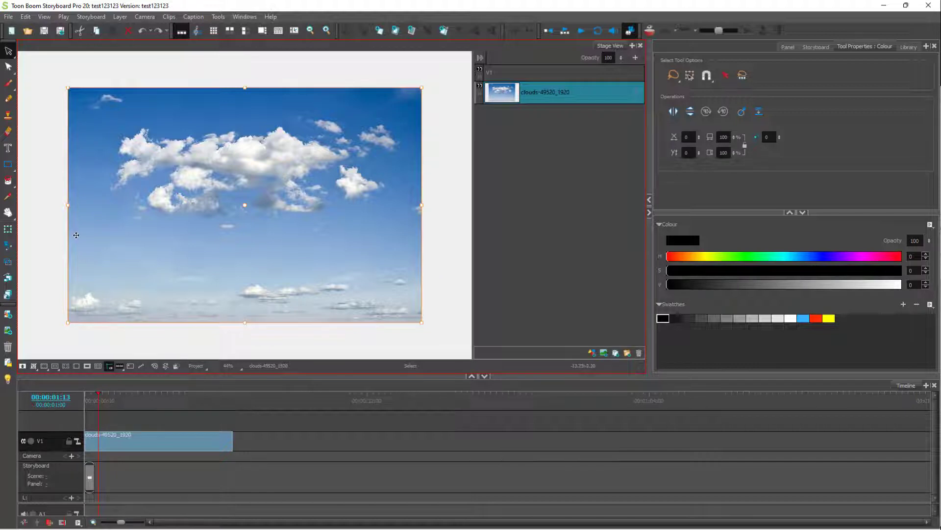
pyautogui.moveTo(98, 375)
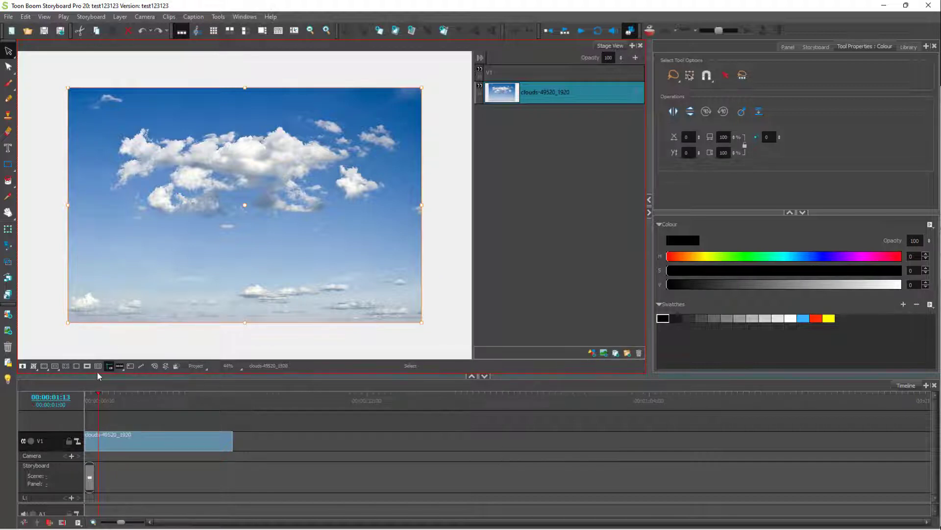
pyautogui.moveTo(119, 333)
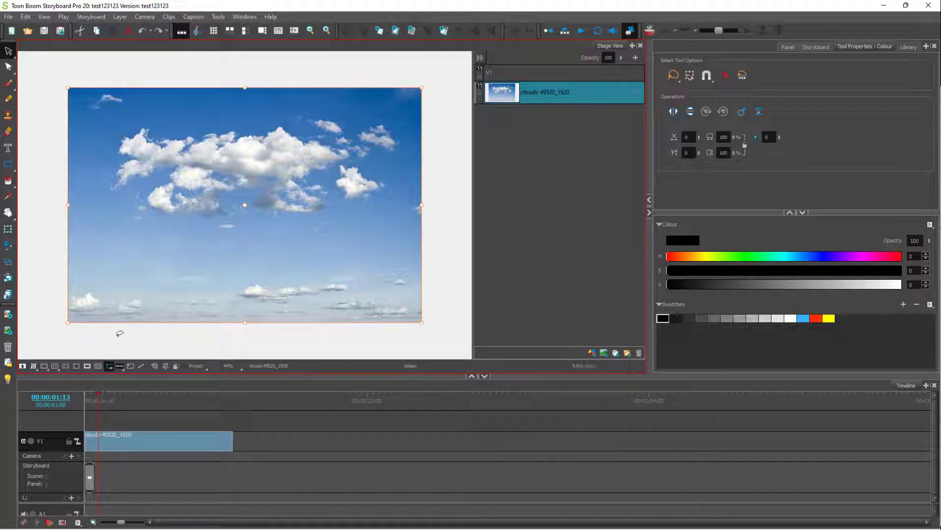
pyautogui.moveTo(162, 247)
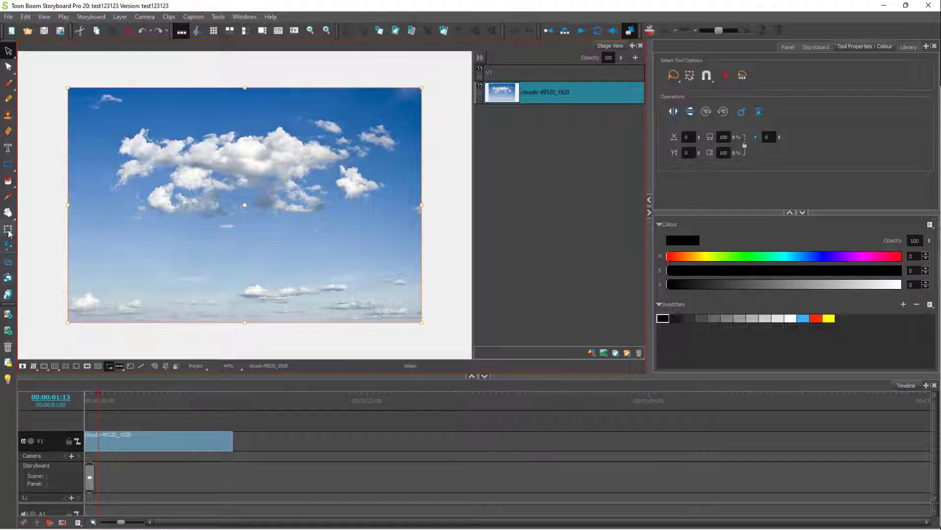
# - Switch to the Layer Transform tool and reveal the area outside the camera frame for the enlarged clouds
pyautogui.click(9, 230)
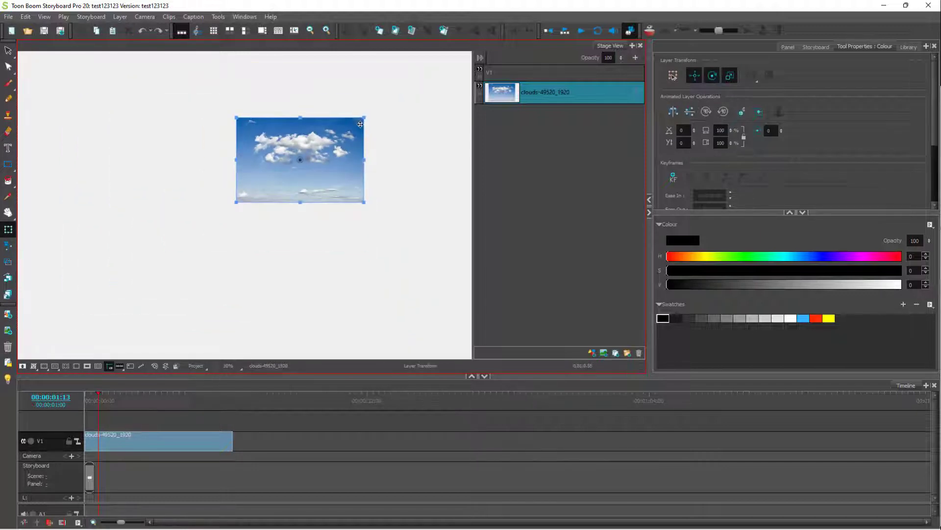
pyautogui.click(87, 366)
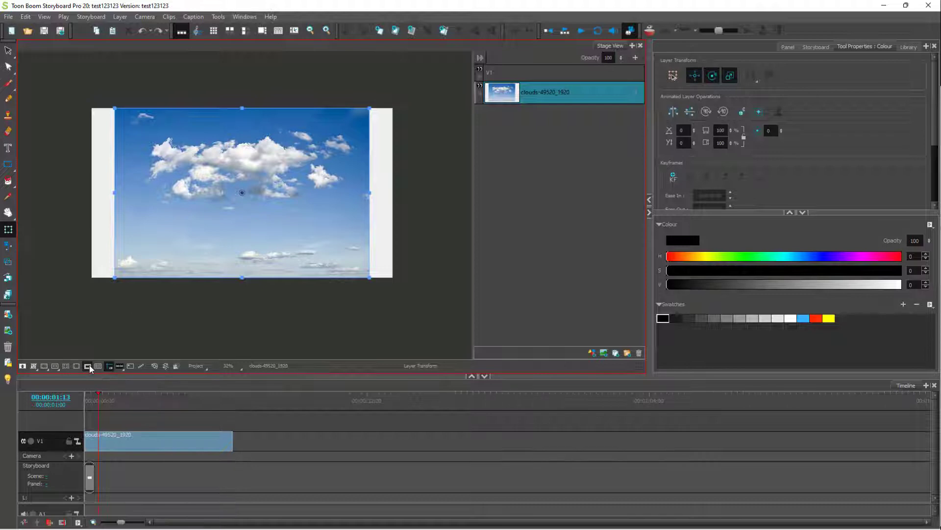
pyautogui.click(87, 365)
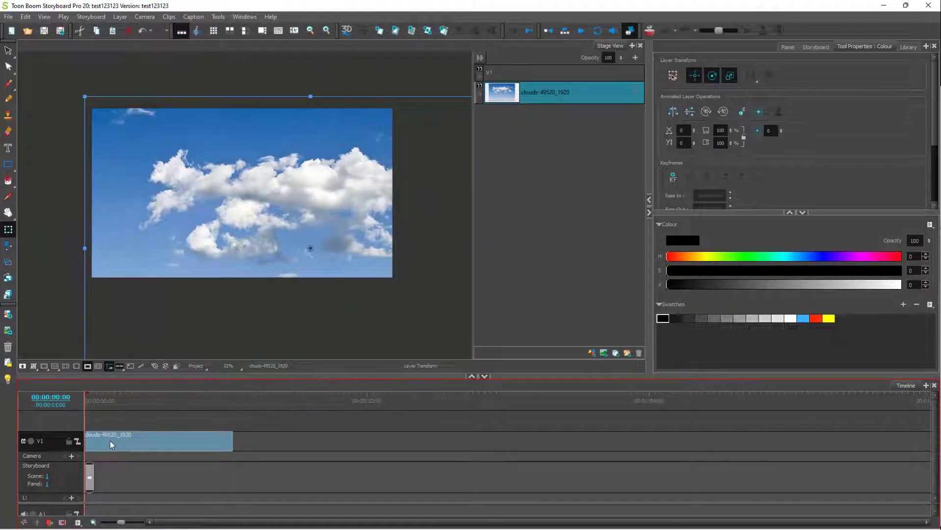
pyautogui.moveTo(664, 207)
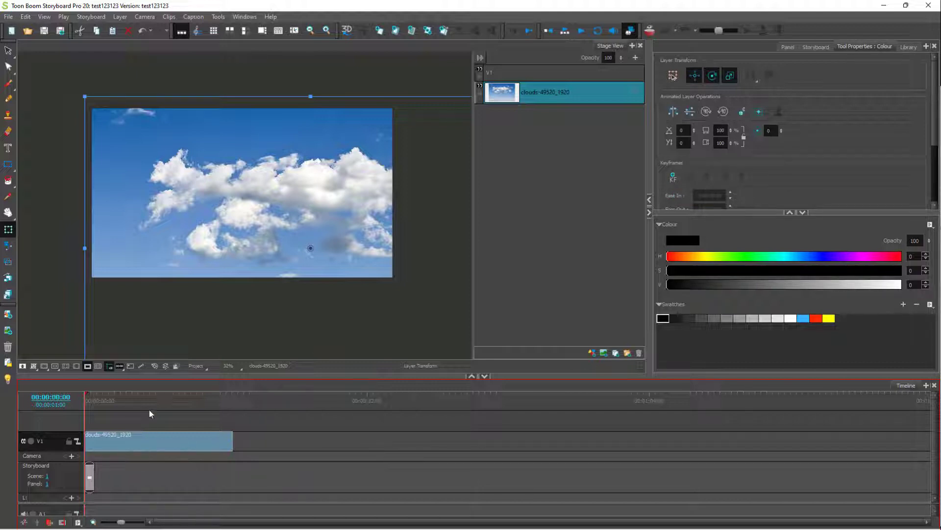
# - Position the playhead in the timeline so the clouds layer gets its start and end position keyframes
pyautogui.click(277, 401)
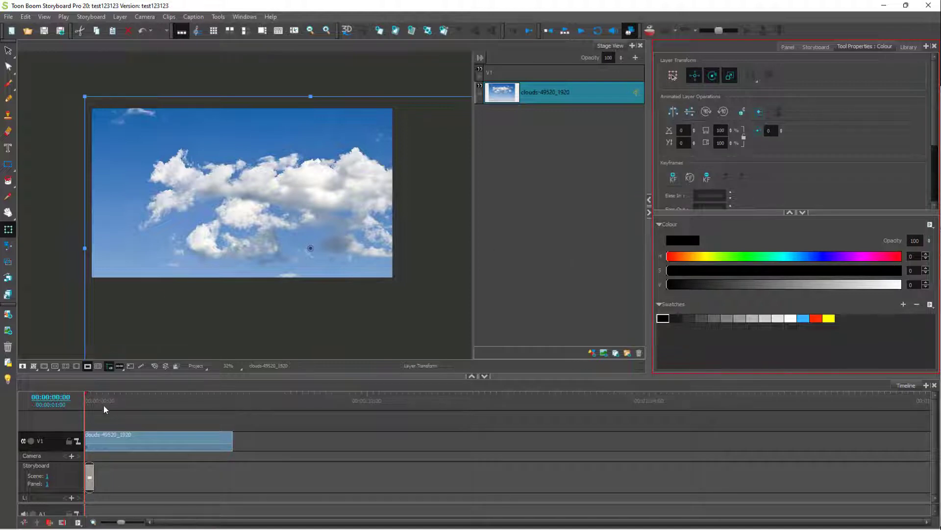
pyautogui.click(233, 400)
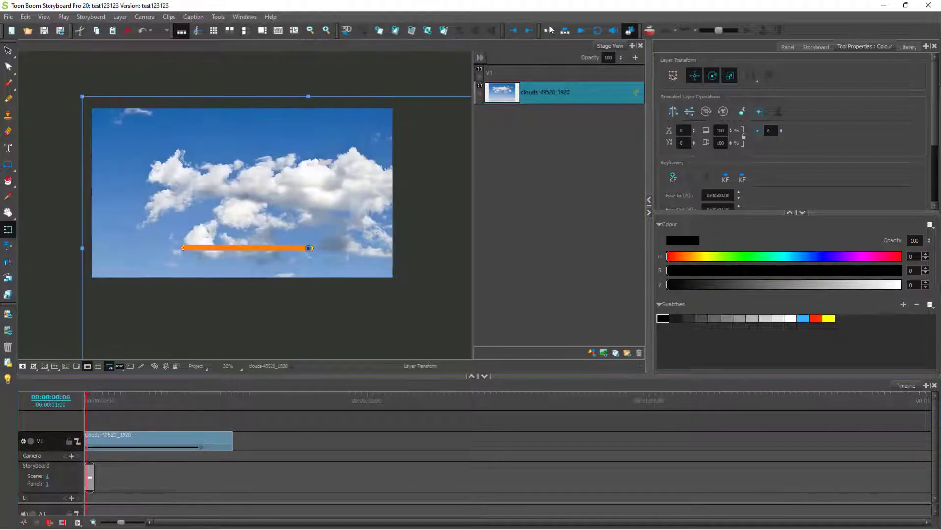
# - Preview the clouds move, rewind to the panel start, and play the curved arc motion again
pyautogui.click(581, 31)
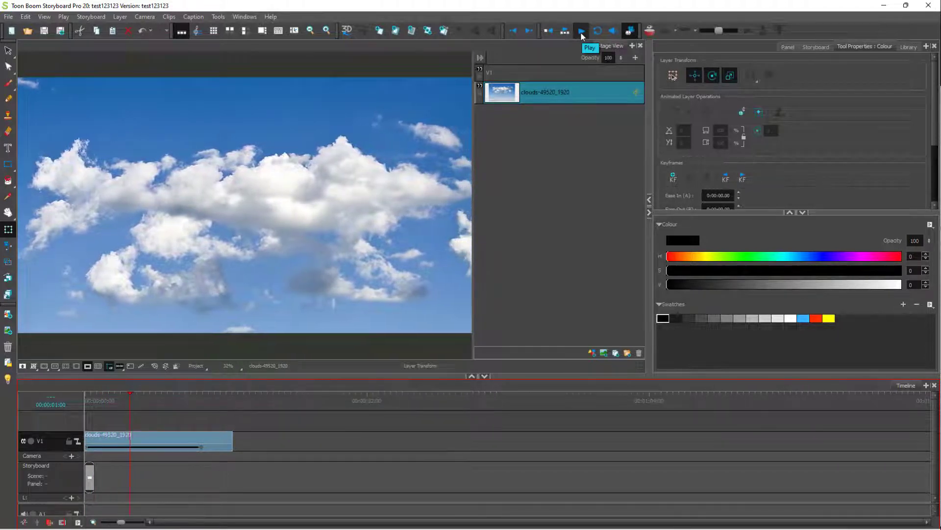
pyautogui.click(580, 30)
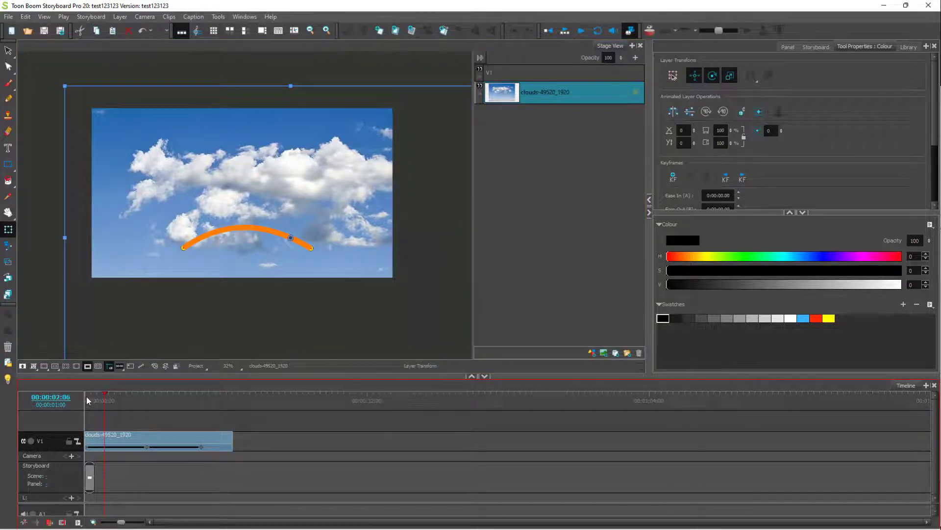
pyautogui.click(580, 30)
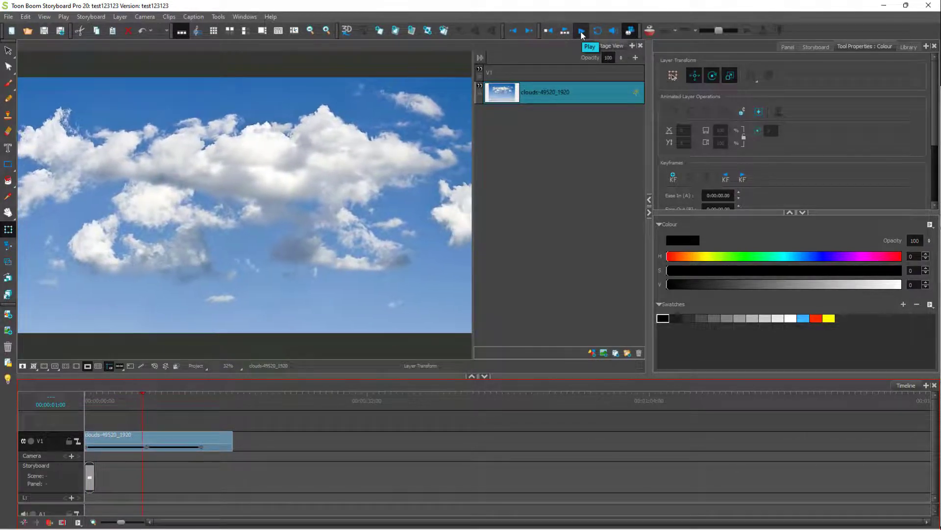
pyautogui.click(580, 30)
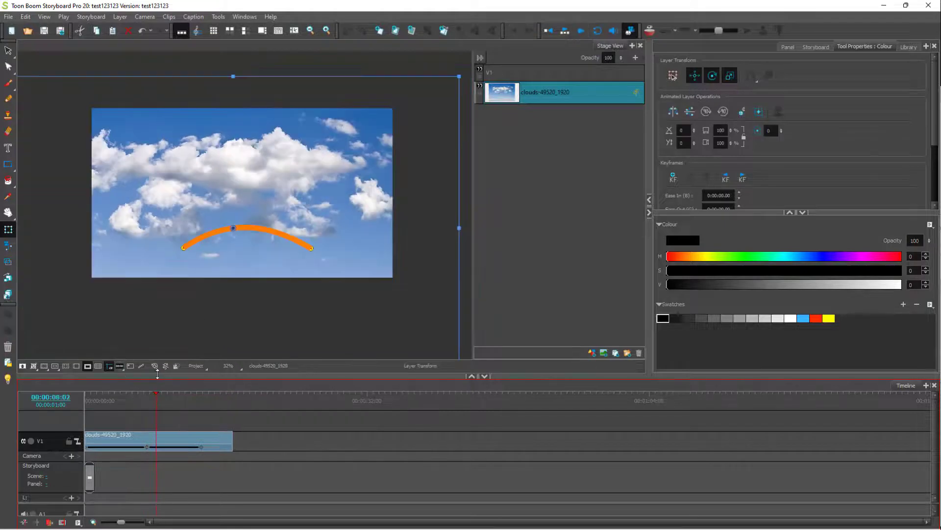